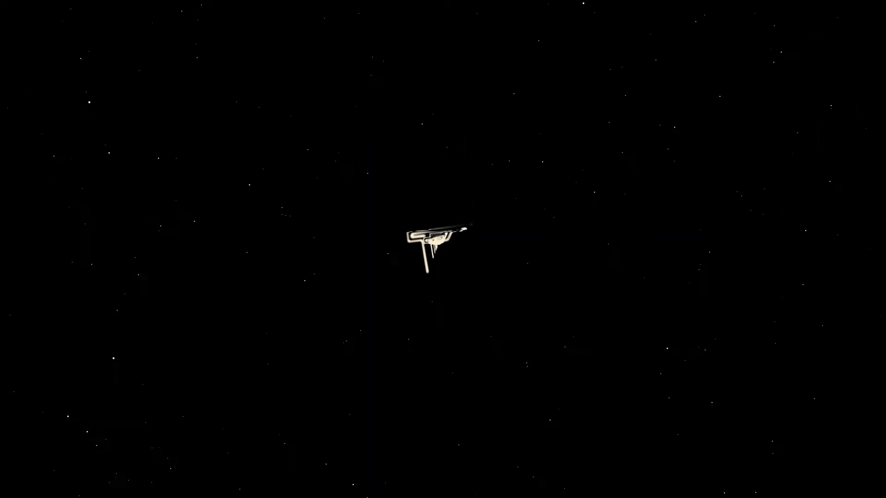
Launch Command Prompt as administrator from the Windows Search results for 'cmd'.
{"action": "left_click", "coordinate": [299, 484]}
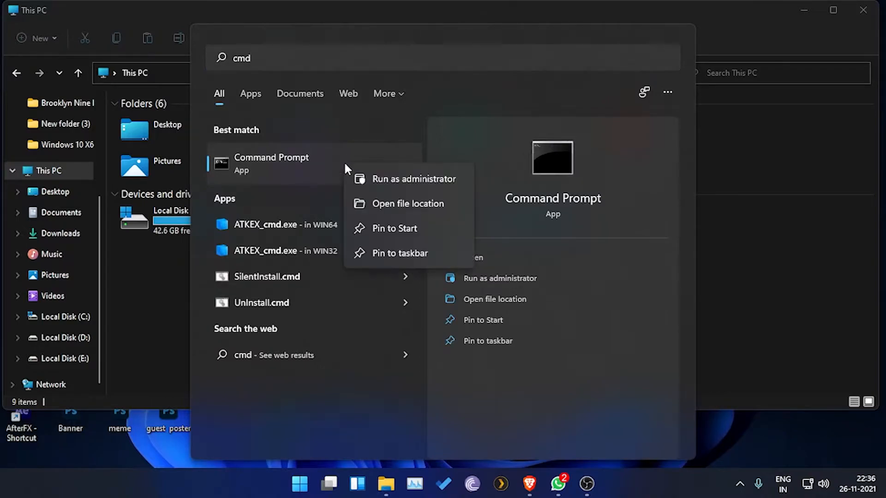
{"action": "mouse_move", "coordinate": [394, 211]}
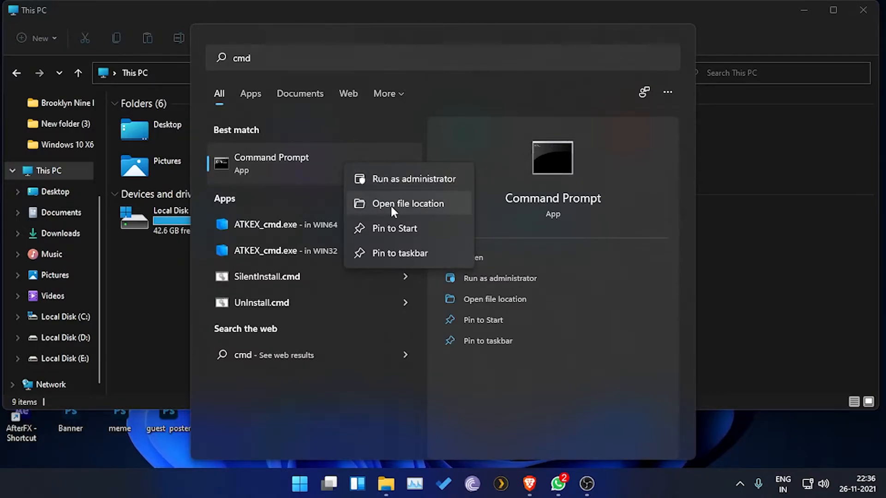
{"action": "left_click", "coordinate": [290, 160]}
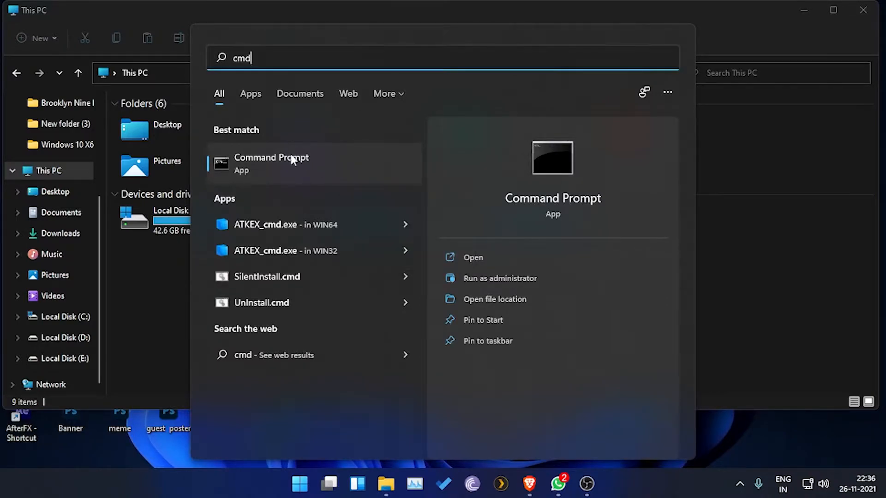
{"action": "left_click", "coordinate": [500, 277]}
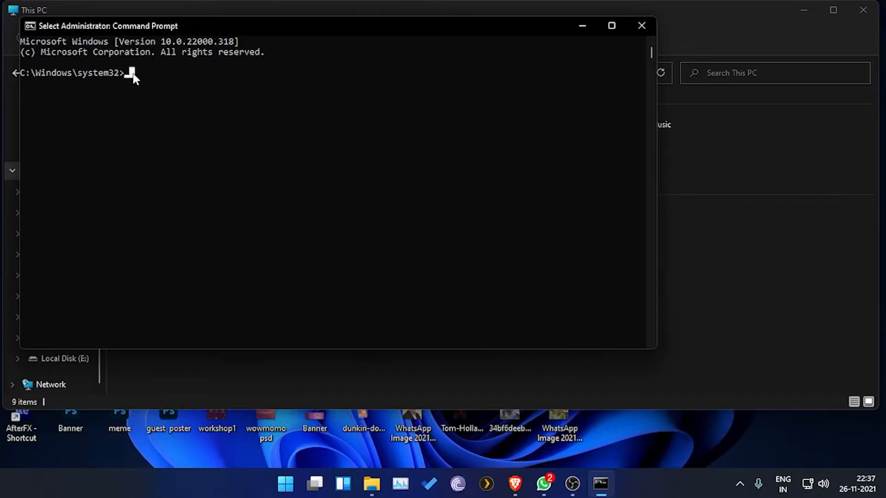
Run DISKPART, LIST DISK, SELECT DISK 1 and CLEAN on the 7633 MB disk.
{"action": "type", "text": "DISKPART"}
{"action": "type", "text": "LIST D"}
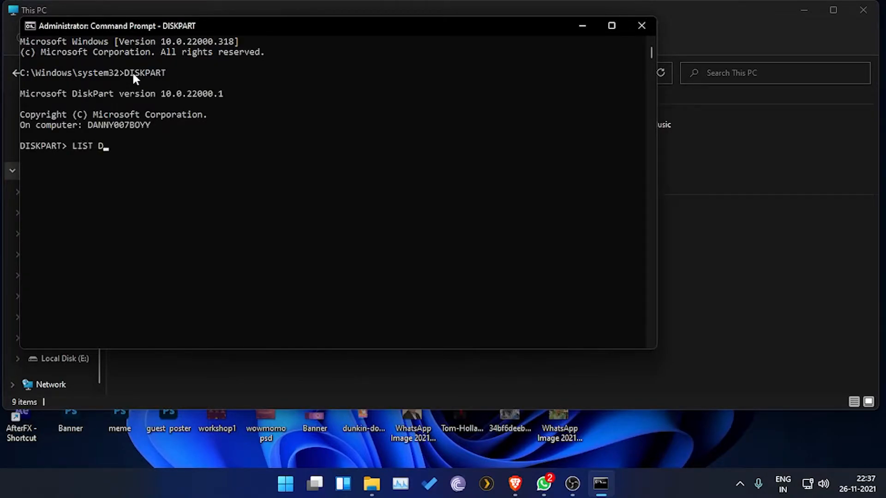
{"action": "key", "text": "Return"}
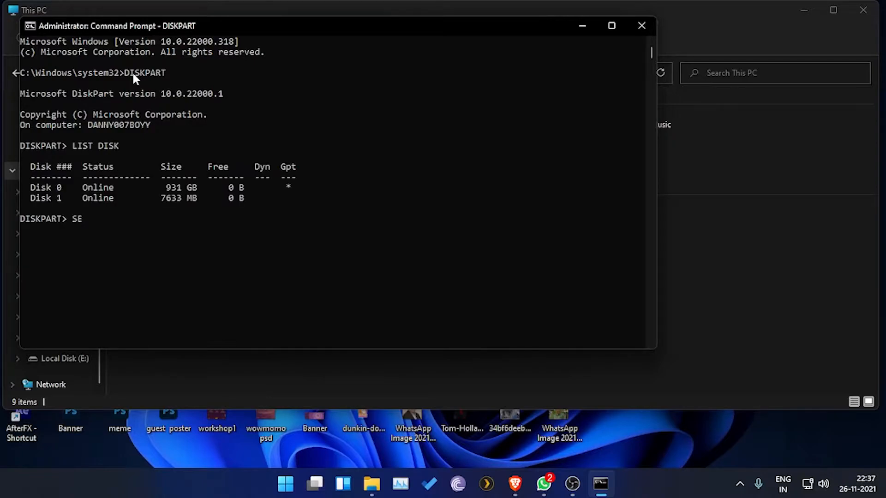
{"action": "type", "text": "LECT DISK!"}
{"action": "type", "text": "CLEAN"}
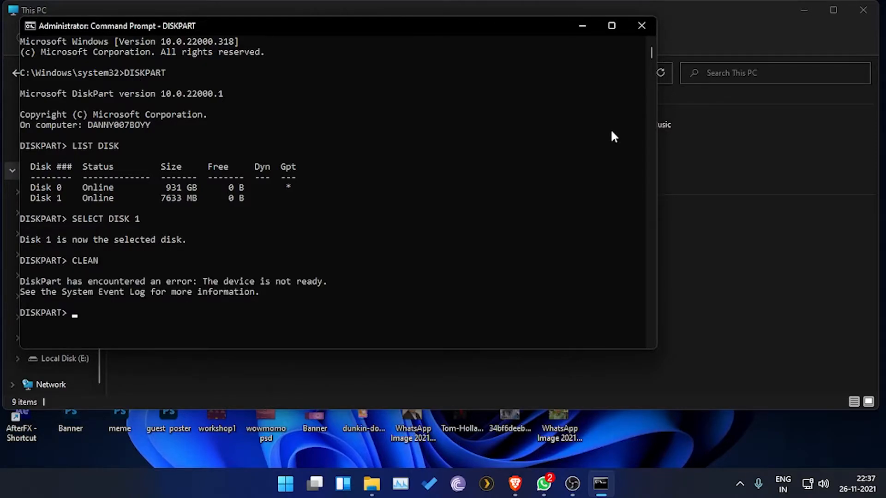
Create a primary partition on Disk 1 and select partition 1.
{"action": "type", "text": "cr"}
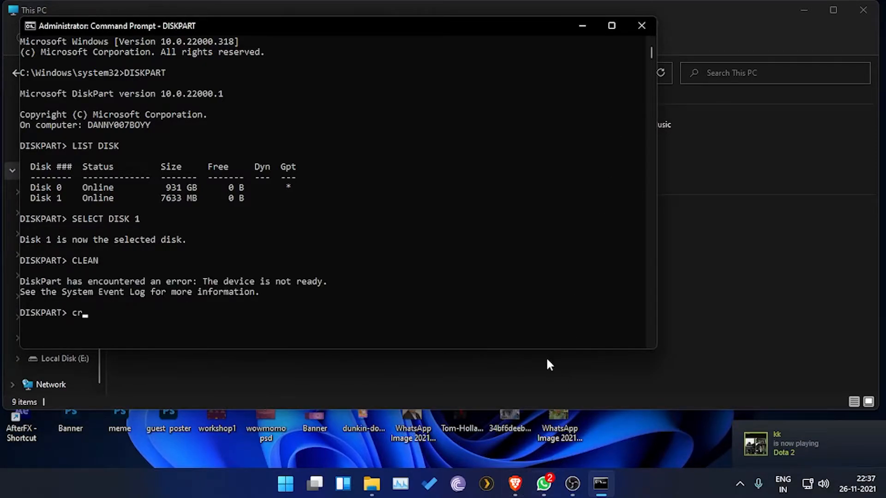
{"action": "key", "text": "Backspace"}
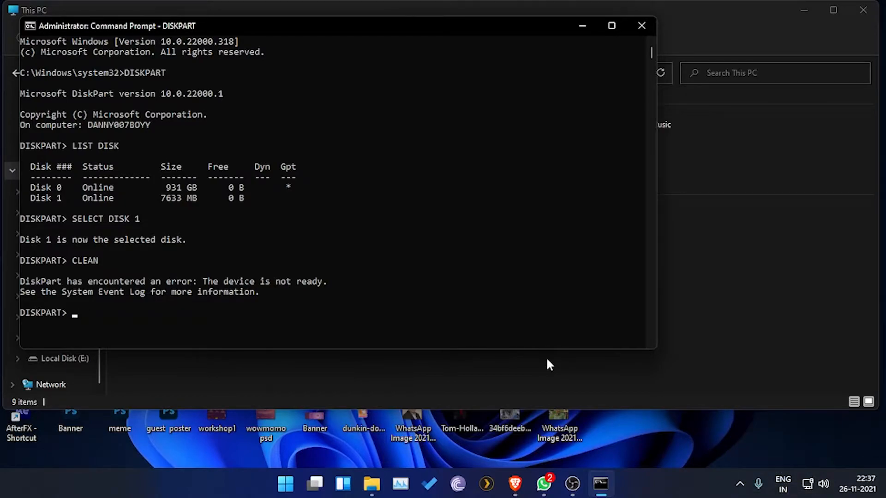
{"action": "type", "text": "CREATE PAR"}
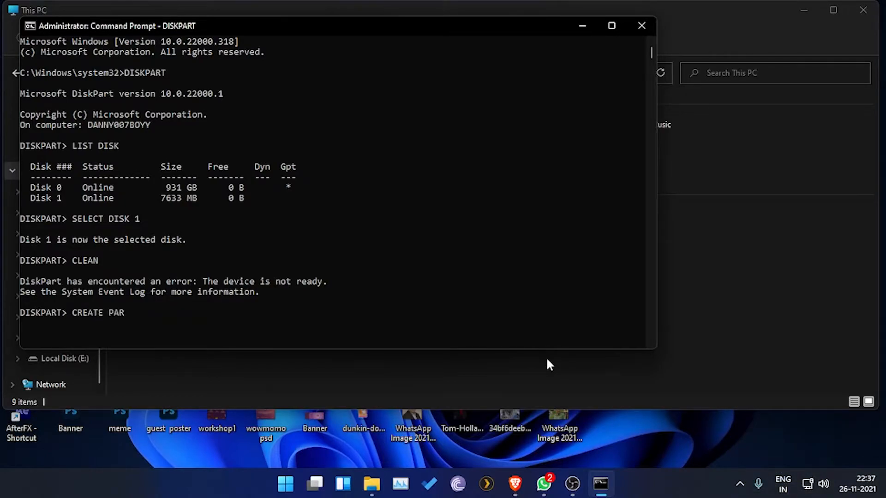
{"action": "type", "text": "TITION PRIMARY"}
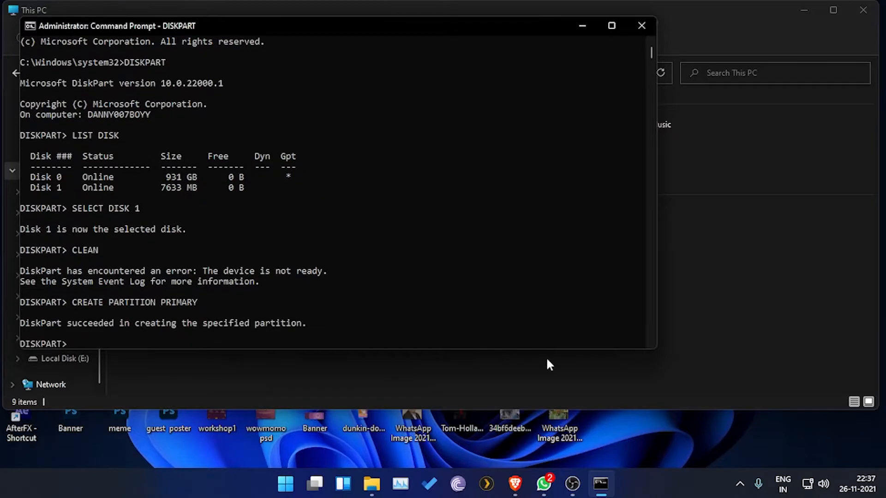
{"action": "type", "text": "SE"}
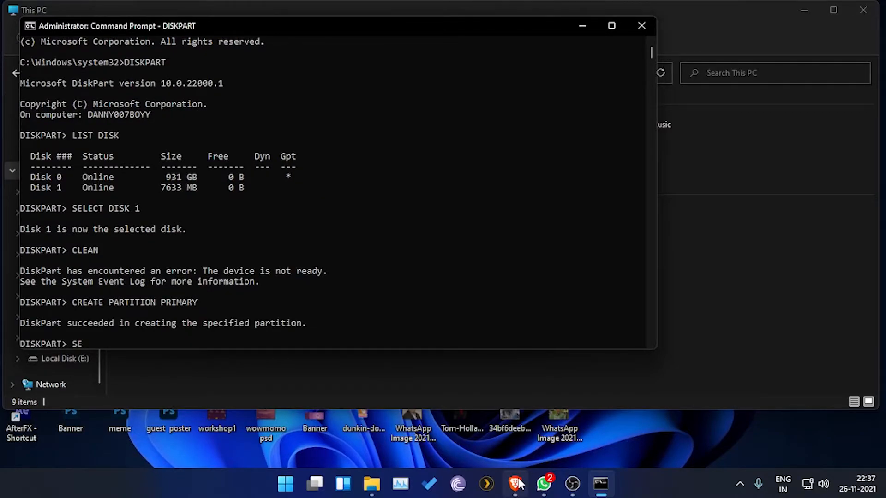
{"action": "type", "text": "LECT PARTIT"}
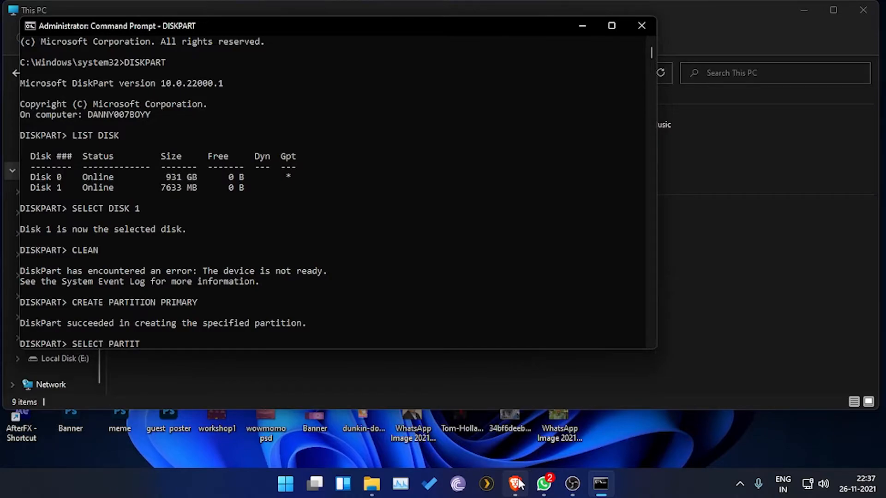
{"action": "key", "text": "Return"}
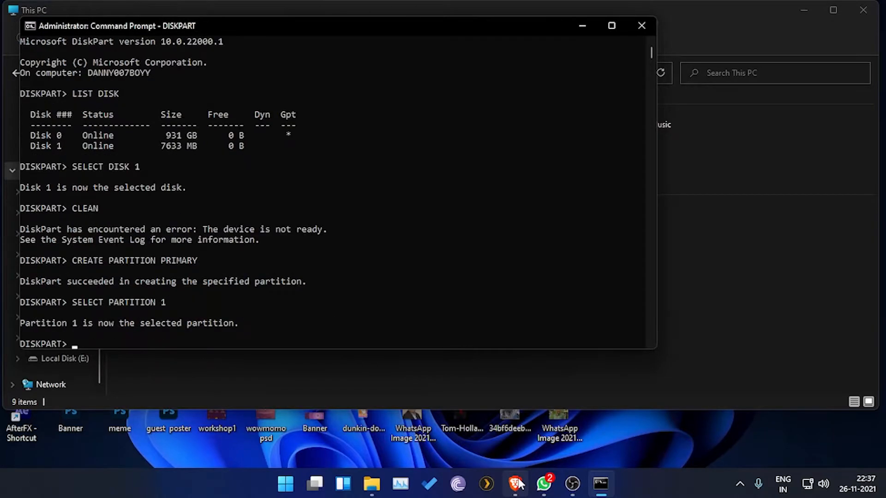
Mark partition 1 active, attempt FORMAT FS=FAT32, then exit DiskPart.
{"action": "type", "text": "AC"}
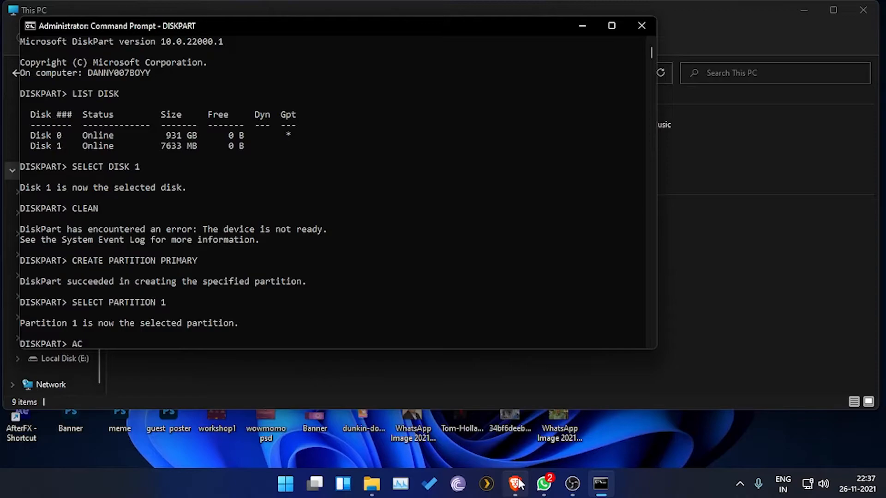
{"action": "key", "text": "Return"}
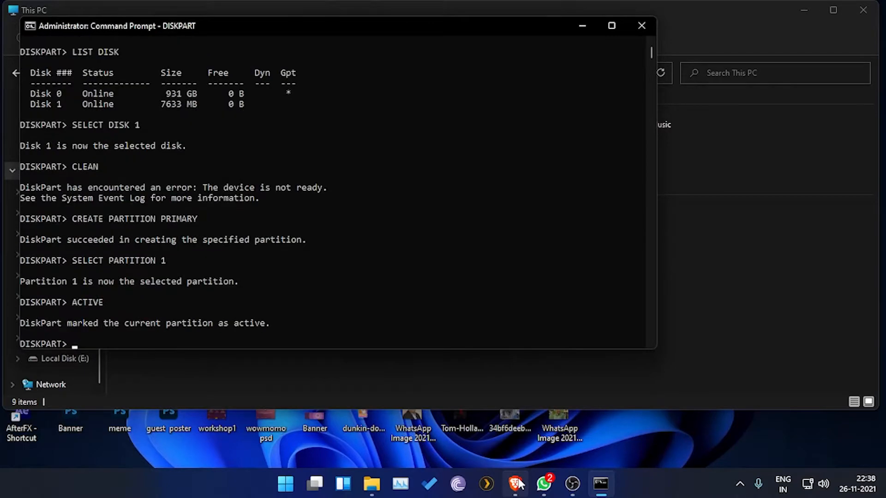
{"action": "type", "text": "F"}
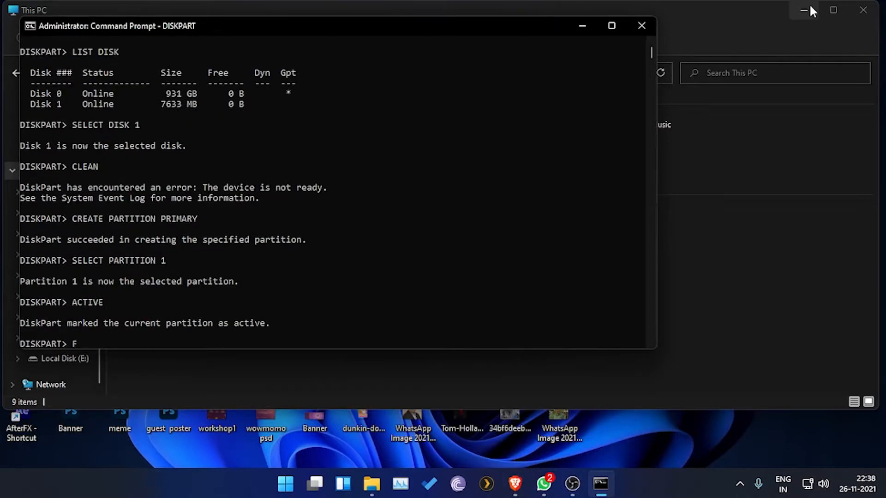
{"action": "type", "text": "ORMAT FS=FAT32"}
{"action": "type", "text": "EXIT"}
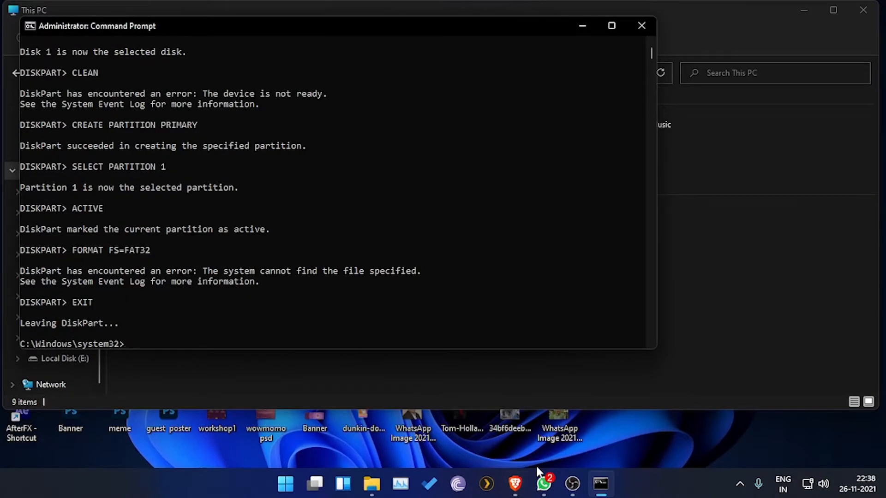
Navigate D: > GOD OF HELL > APPS and launch rufus-2.1p.
{"action": "right_click", "coordinate": [409, 260]}
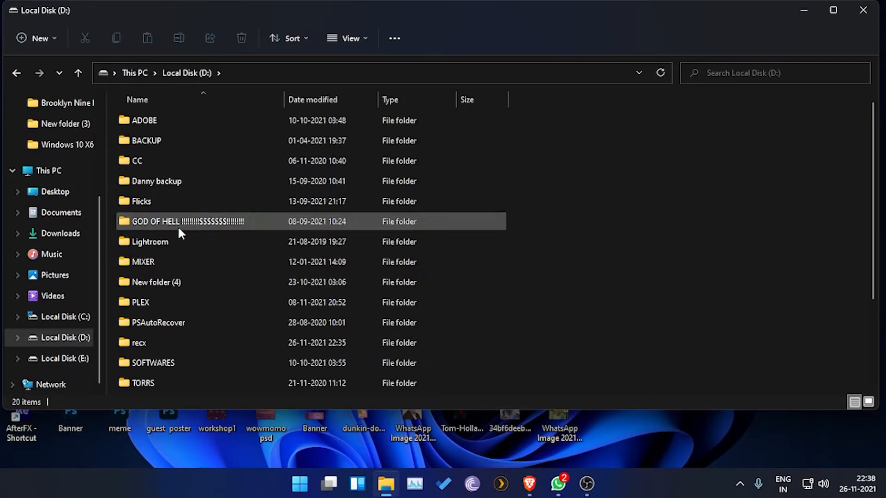
{"action": "double_click", "coordinate": [188, 220]}
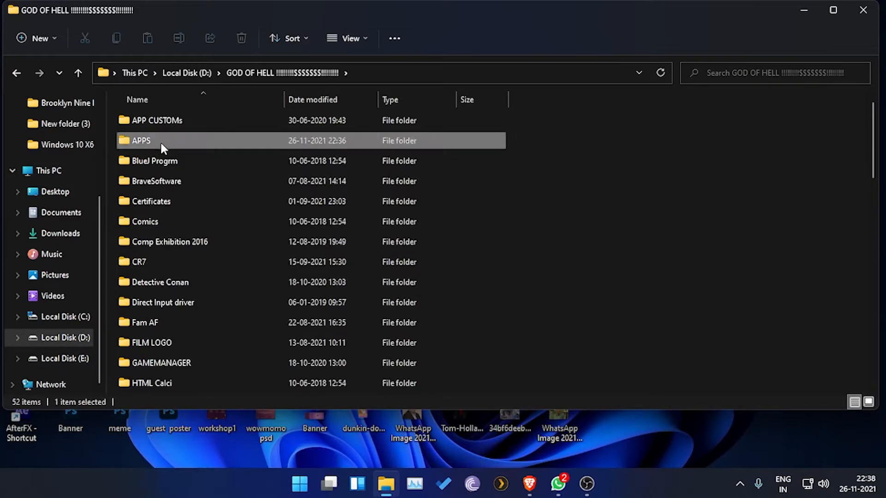
{"action": "double_click", "coordinate": [142, 141]}
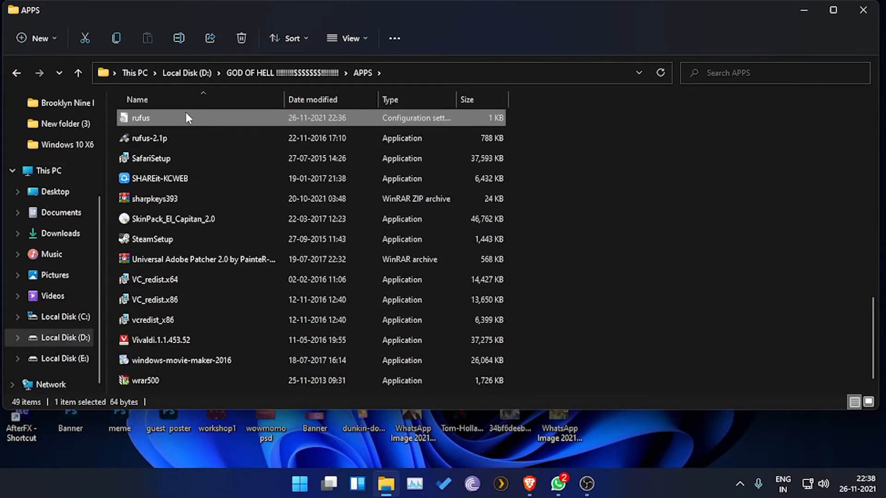
{"action": "double_click", "coordinate": [148, 138]}
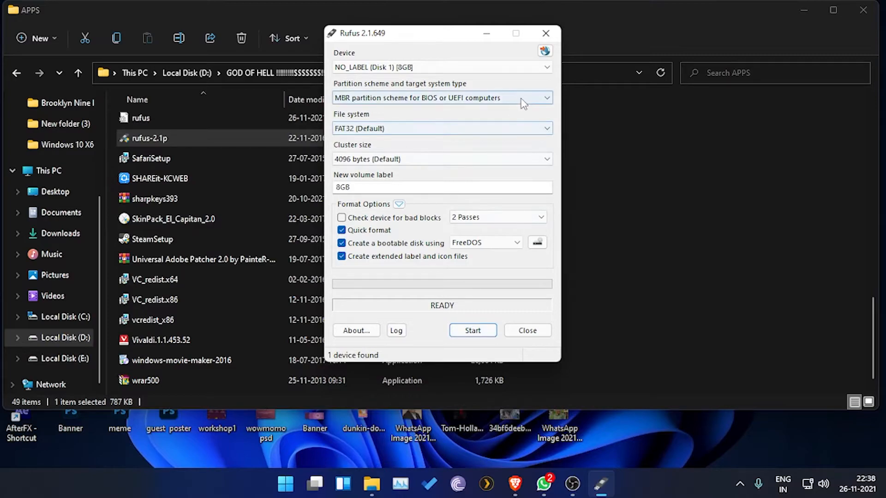
Start the FAT32 format of Disk 1 [8GB] labelled 8GB and accept the data-loss warning.
{"action": "left_click", "coordinate": [472, 330]}
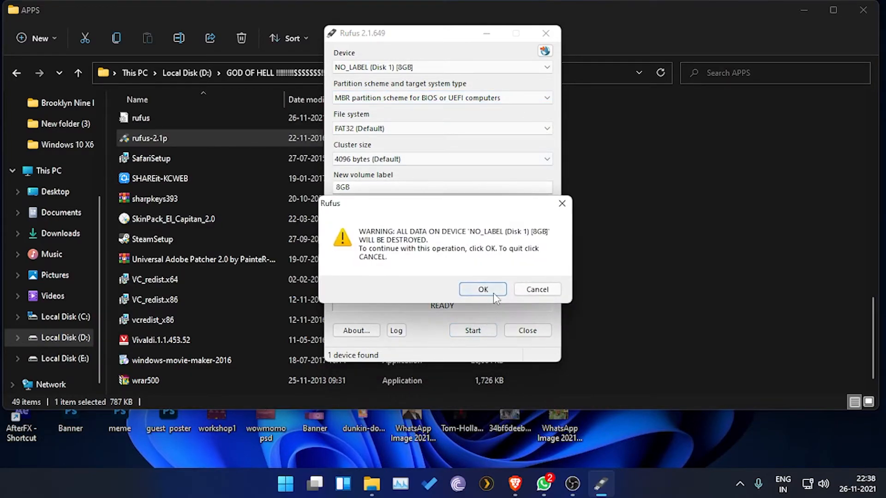
{"action": "left_click", "coordinate": [482, 289]}
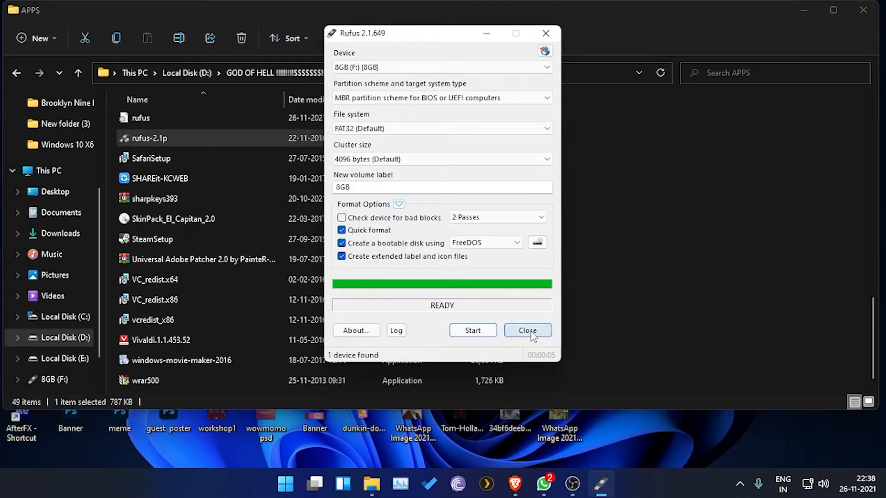
Close Rufus and verify 8GB (F:) shows 7.43 GB free of 7.43 GB in This PC.
{"action": "left_click", "coordinate": [527, 330]}
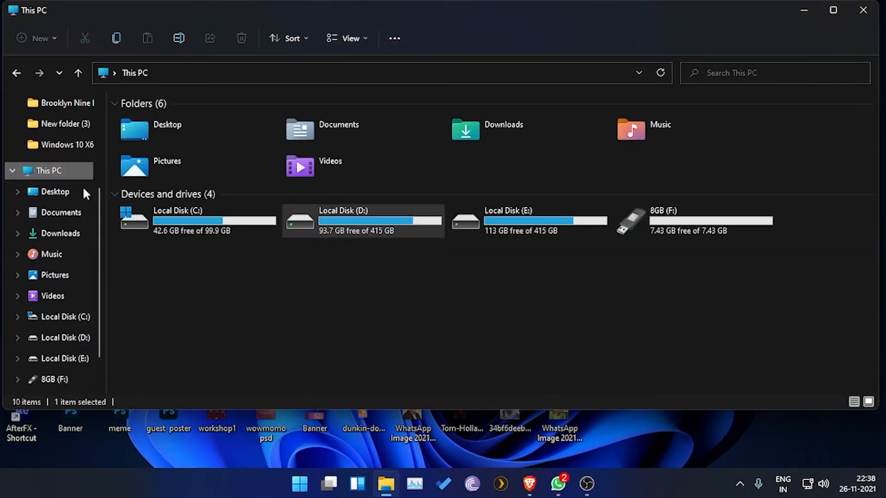
{"action": "left_click", "coordinate": [695, 221]}
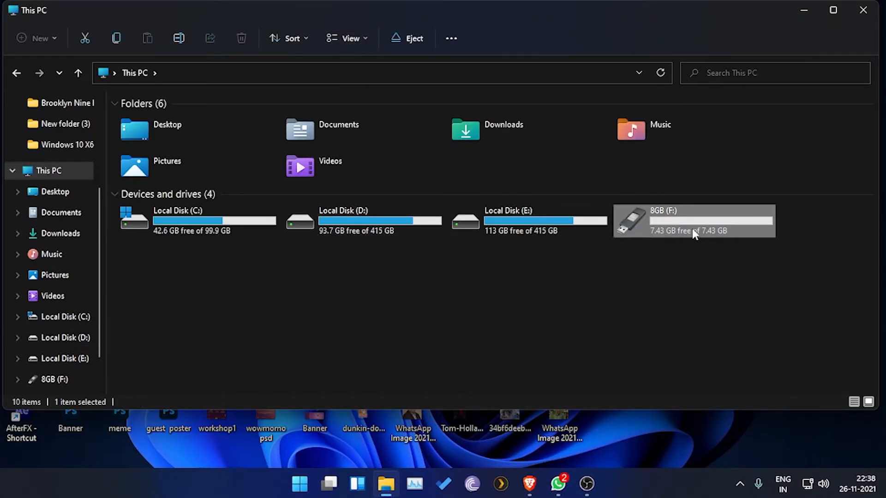
{"action": "mouse_move", "coordinate": [681, 222]}
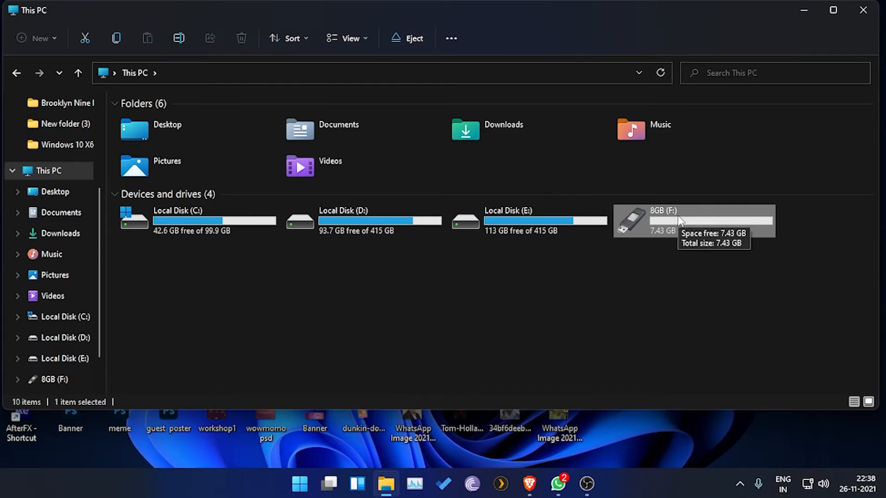